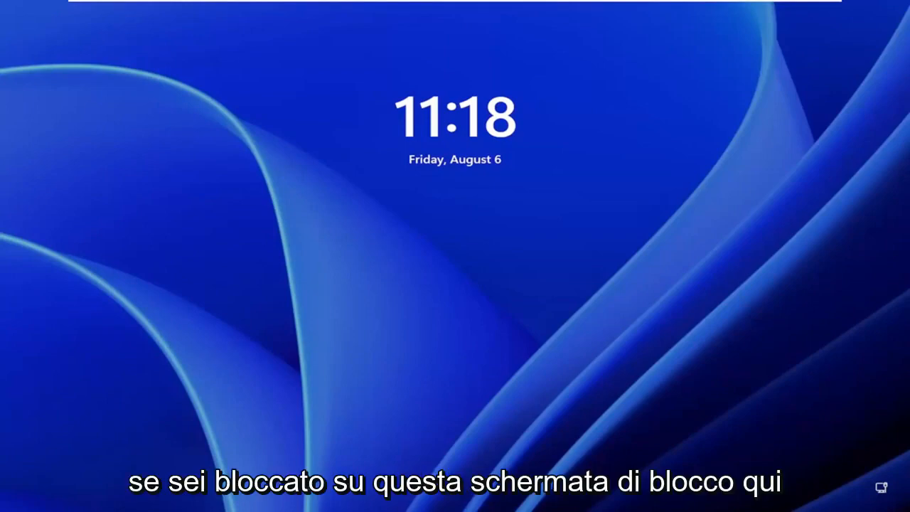
mouse_move(435, 389)
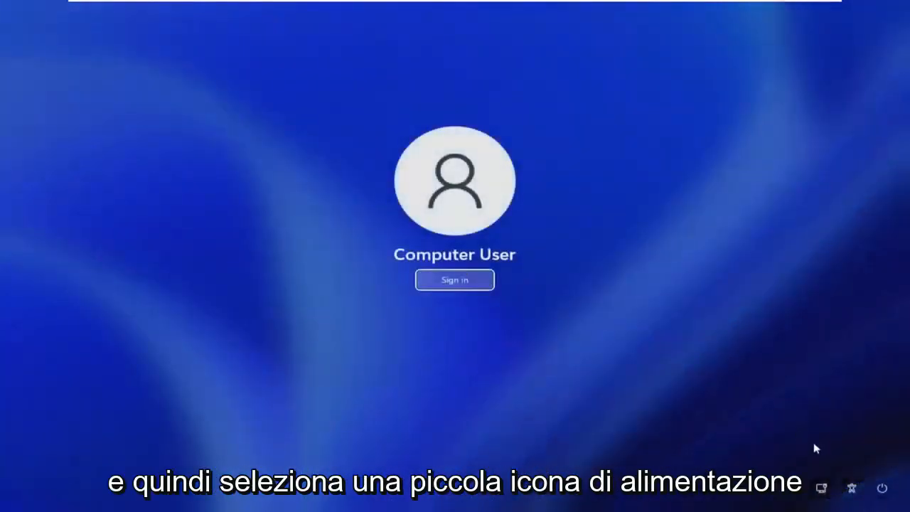
mouse_move(881, 487)
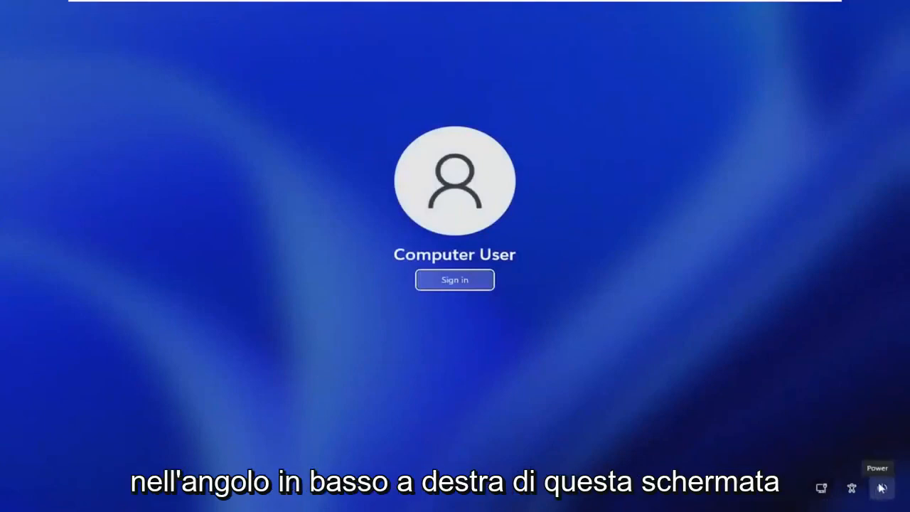
- Shift-restart from the sign-in screen's Power menu to boot into recovery
left_click(881, 487)
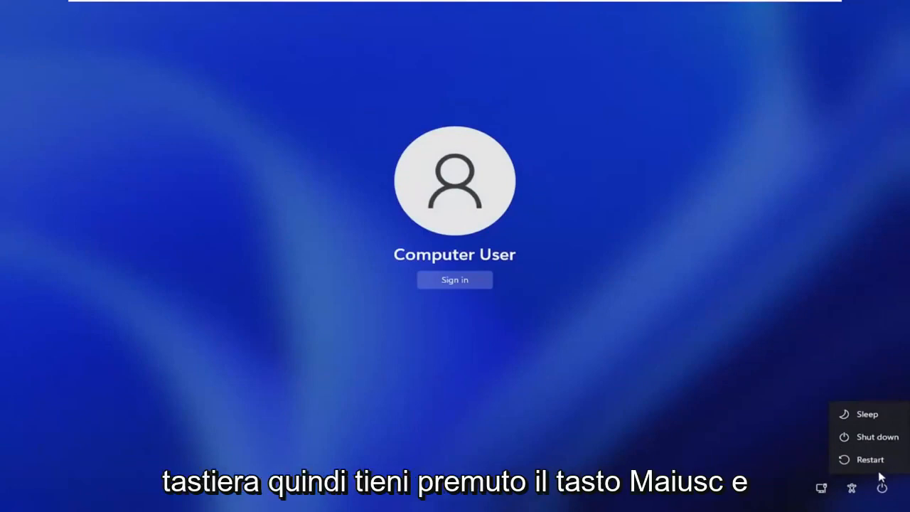
left_click(869, 459)
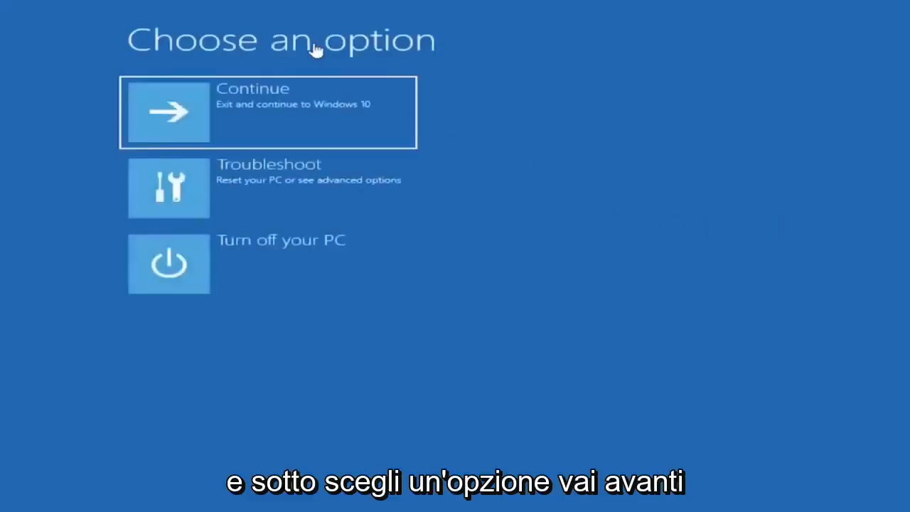
mouse_move(248, 202)
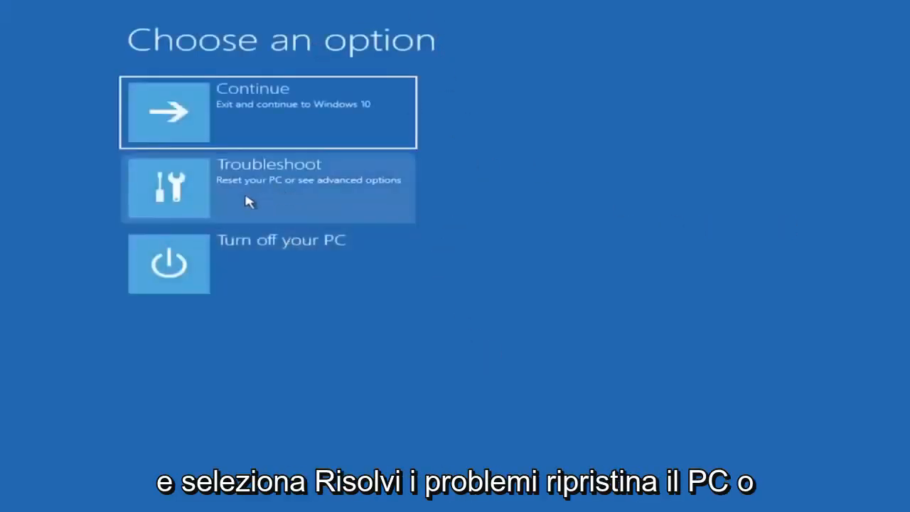
- Navigate Troubleshoot, then Advanced options, then Startup Settings
left_click(267, 187)
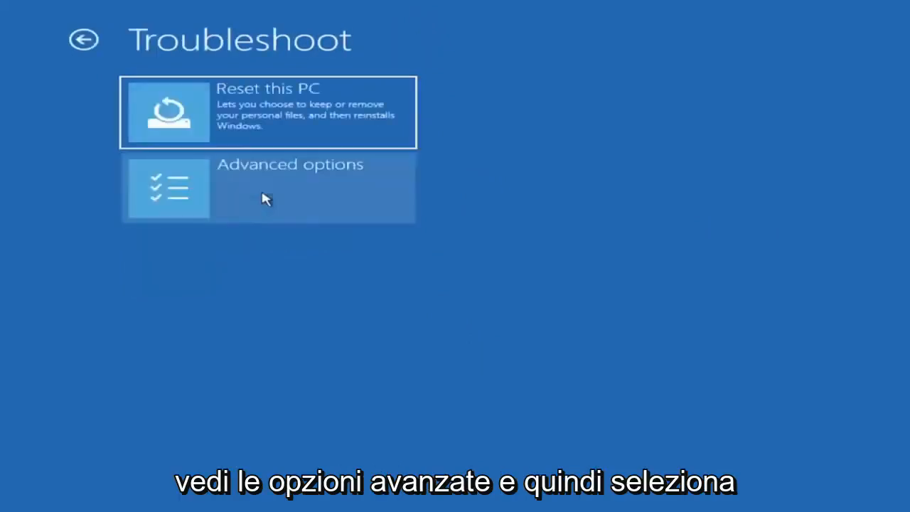
left_click(269, 187)
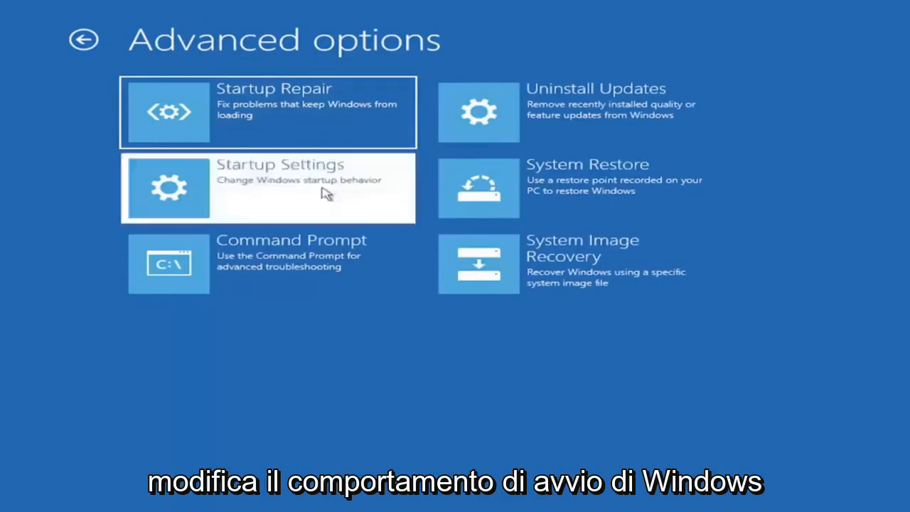
left_click(268, 188)
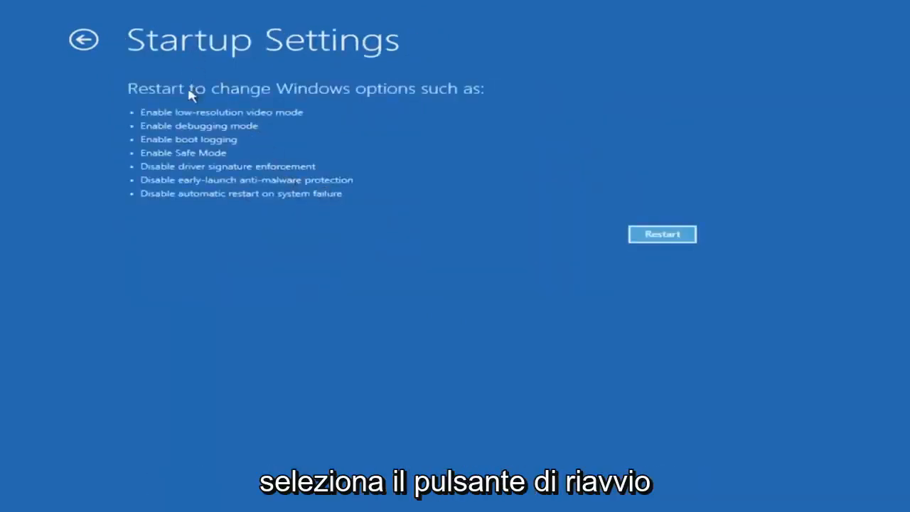
- Restart from Startup Settings to choose the Safe Mode boot option
left_click(661, 233)
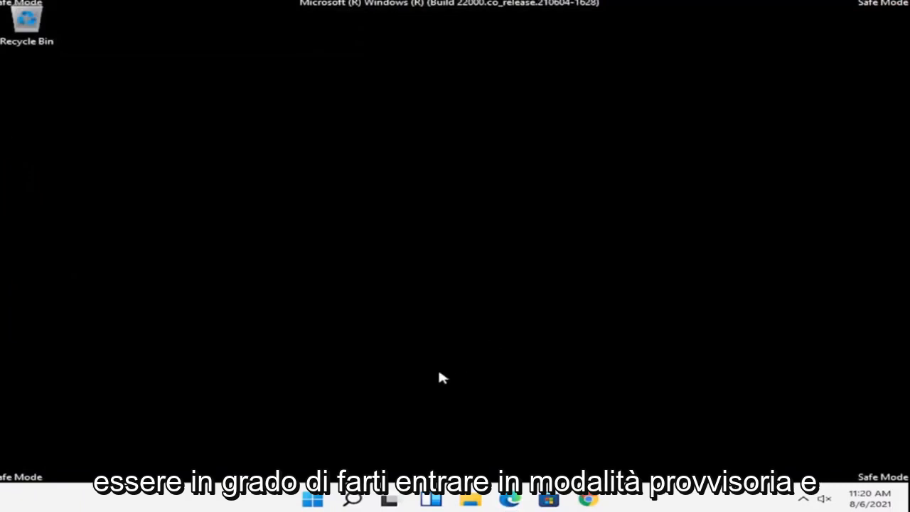
mouse_move(423, 377)
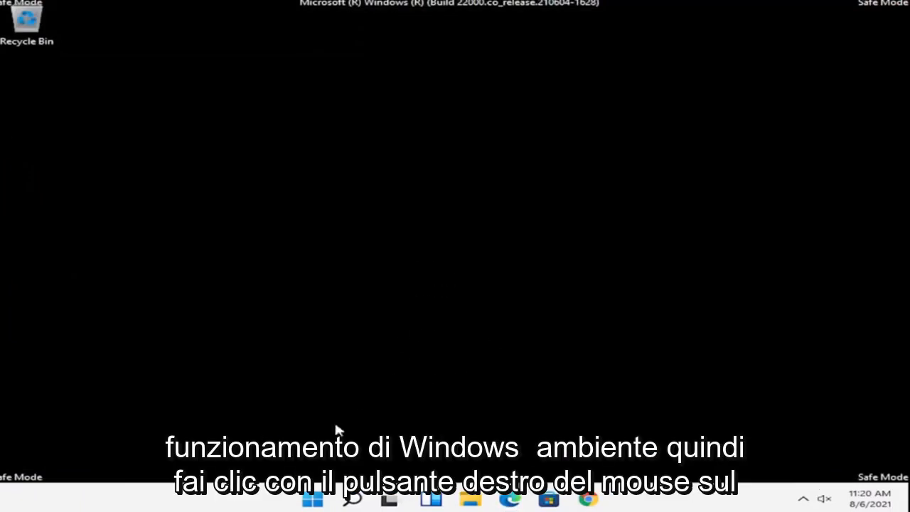
- Open the Start button's power-user menu and its Shut down or sign out submenu
right_click(312, 498)
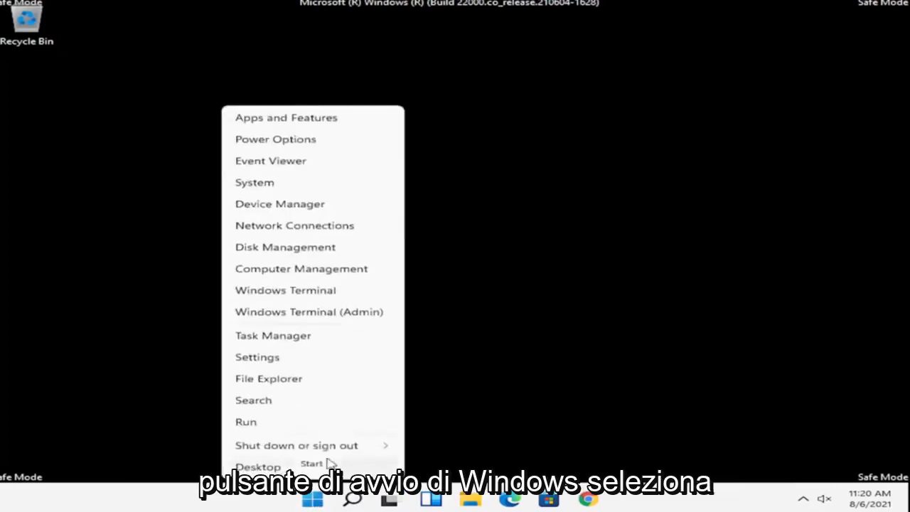
left_click(297, 445)
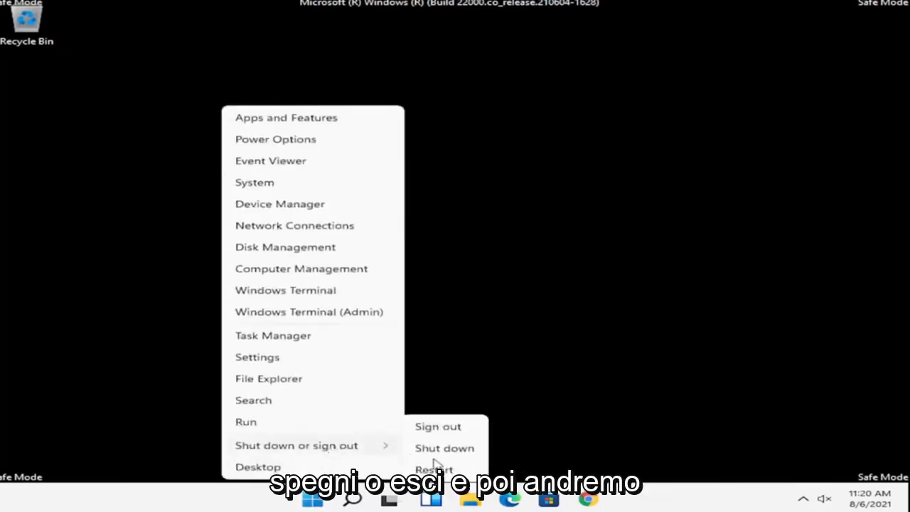